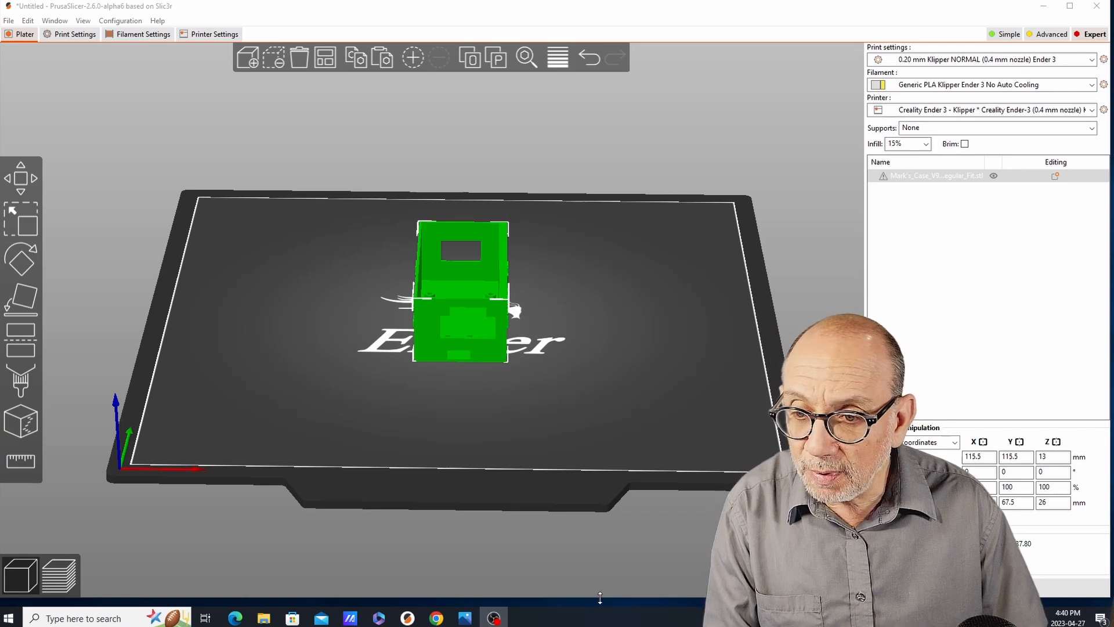
Tilt the view and add a generic cylinder part to the box case object.
left_click_drag(461, 284, 554, 391)
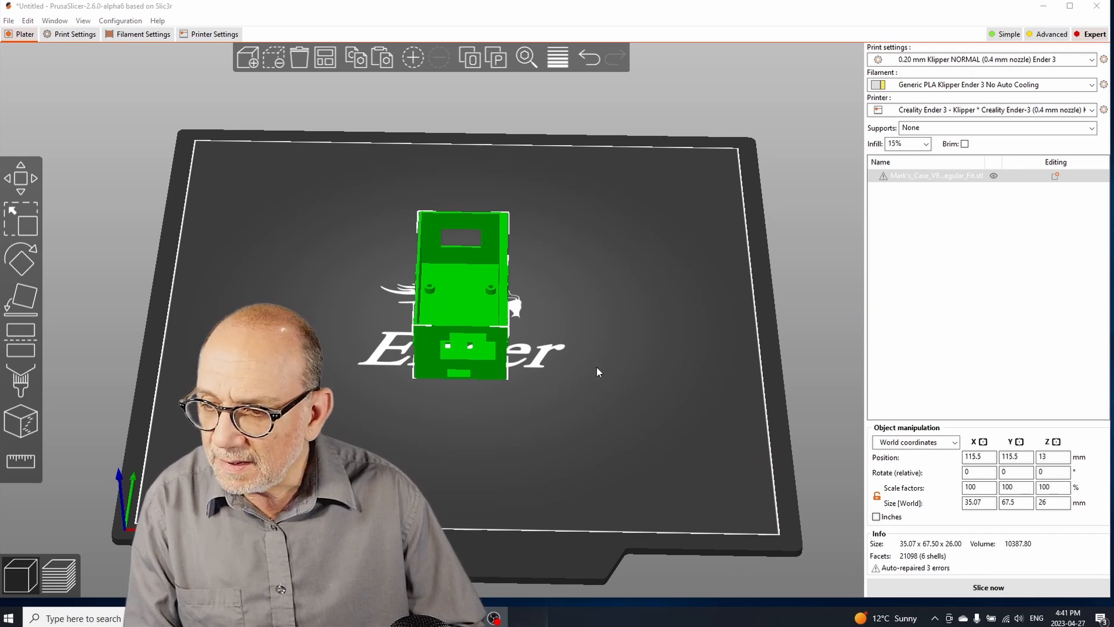
mouse_move(621, 368)
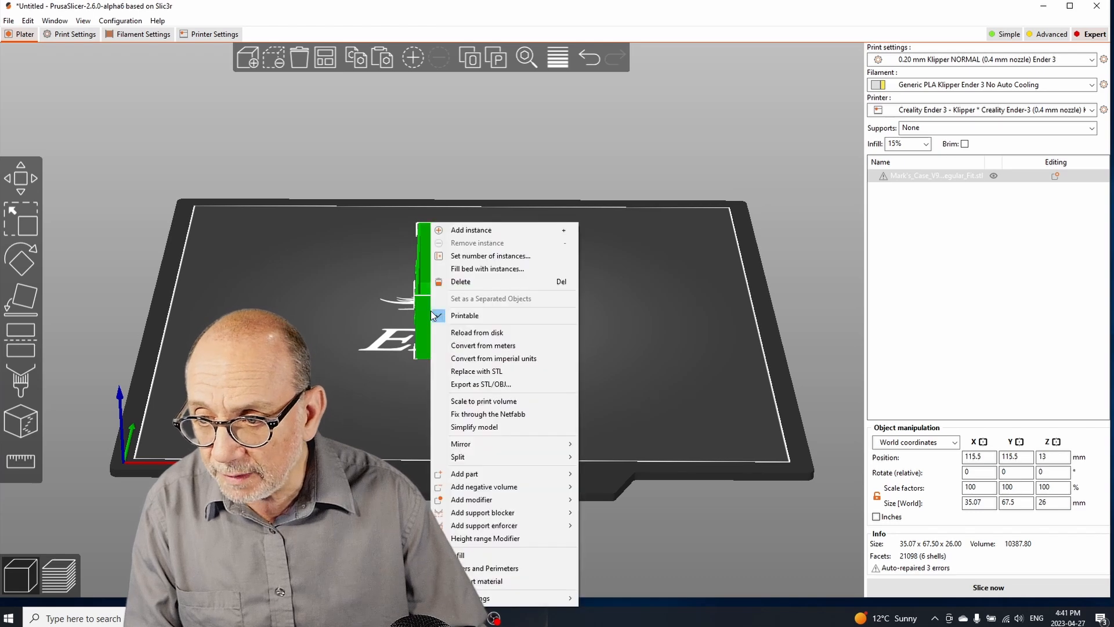
mouse_move(495, 457)
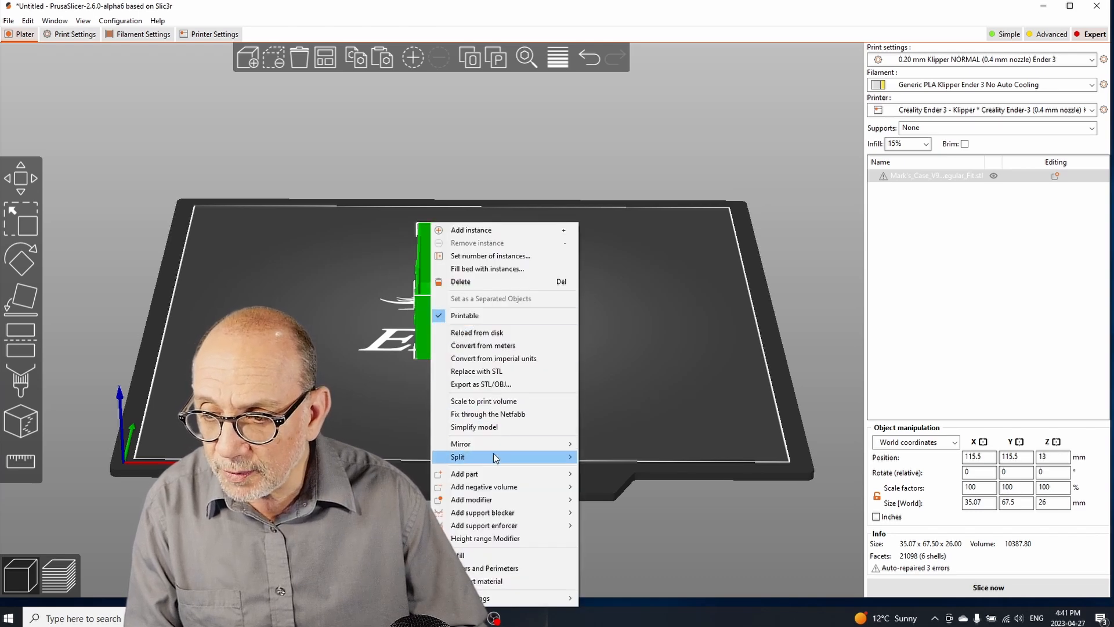
mouse_move(494, 473)
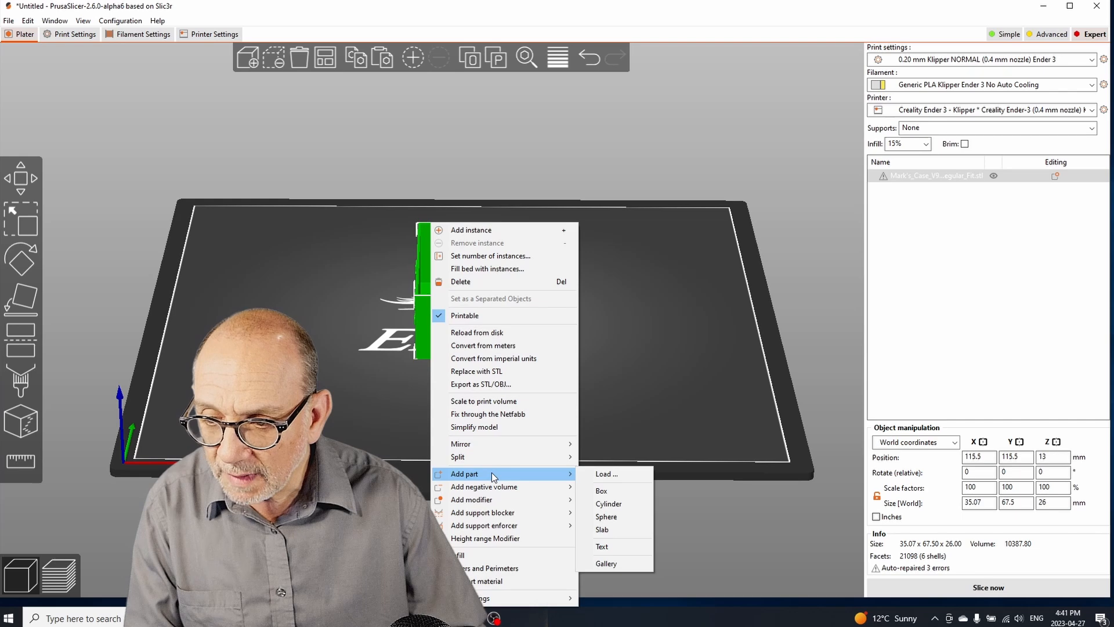
mouse_move(625, 503)
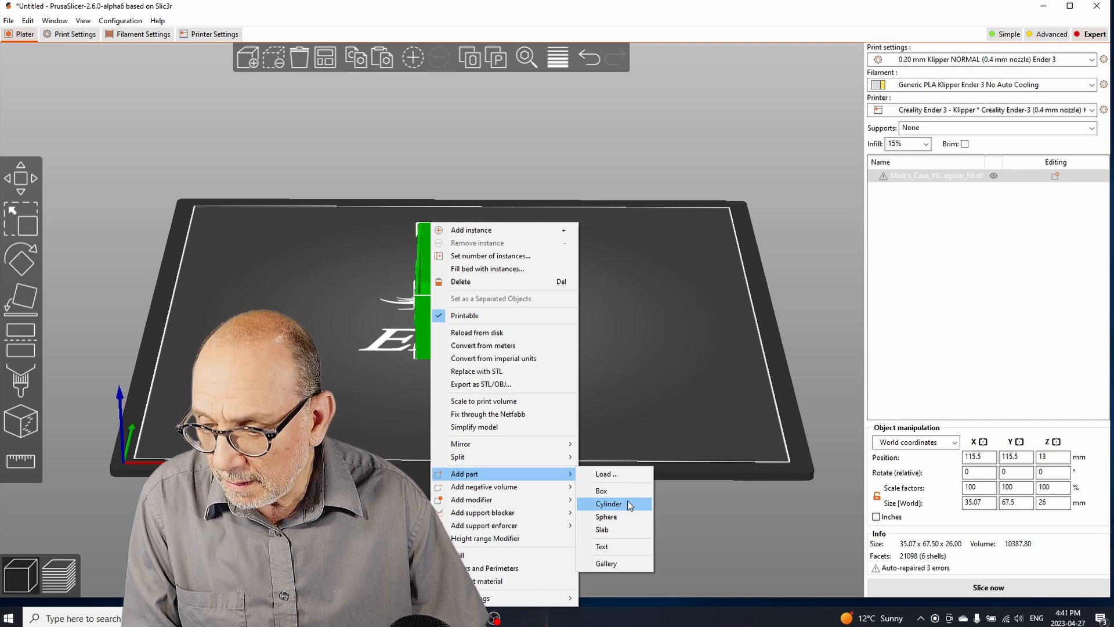
mouse_move(626, 506)
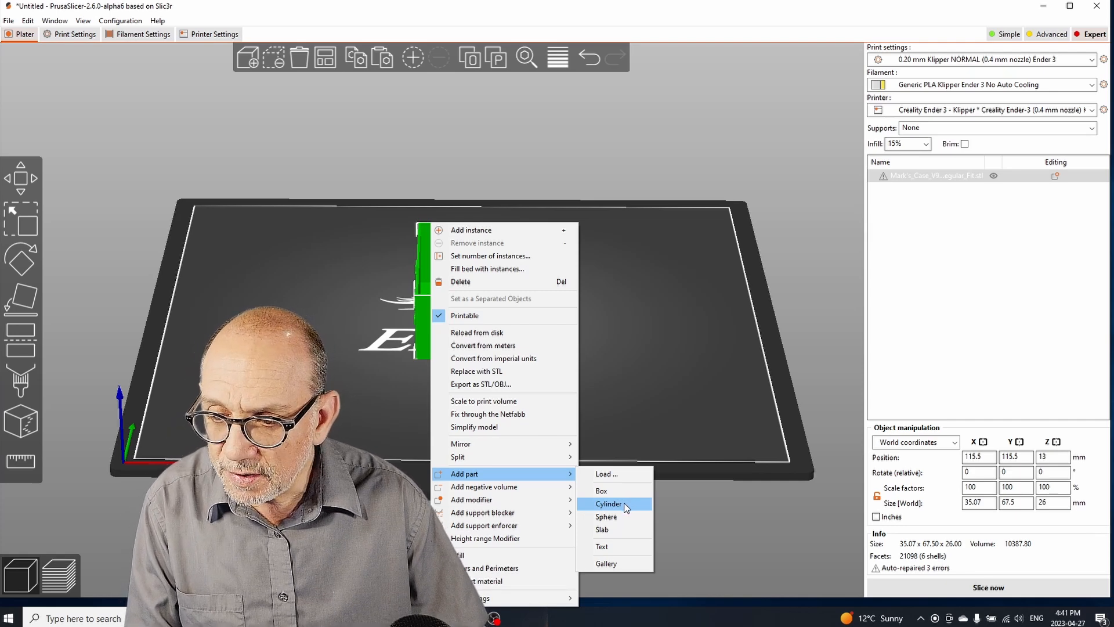
left_click(608, 504)
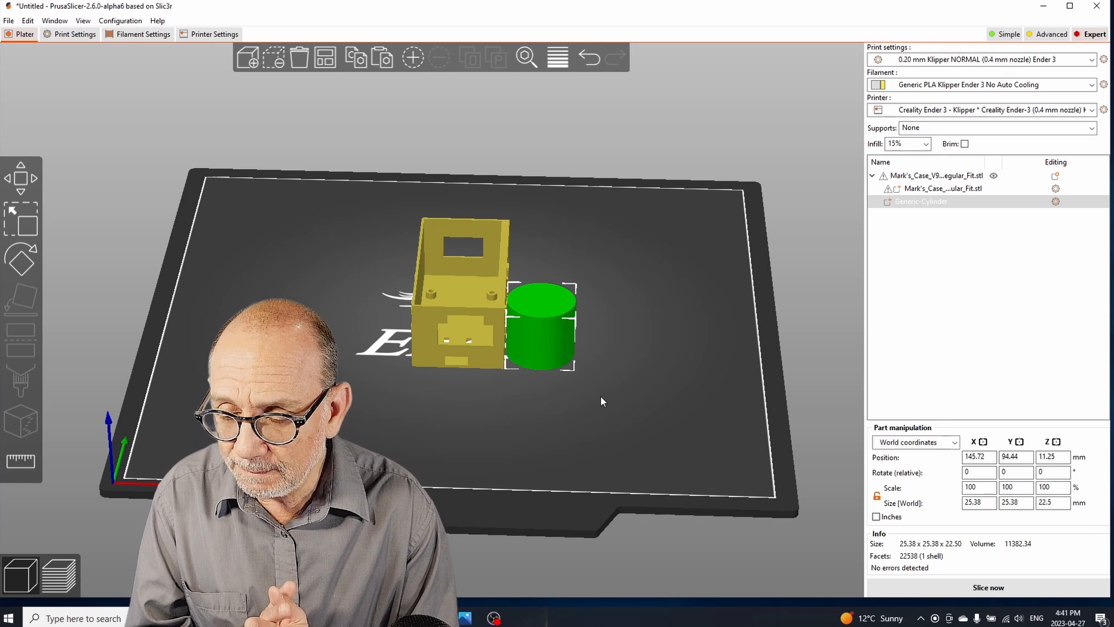
mouse_move(613, 311)
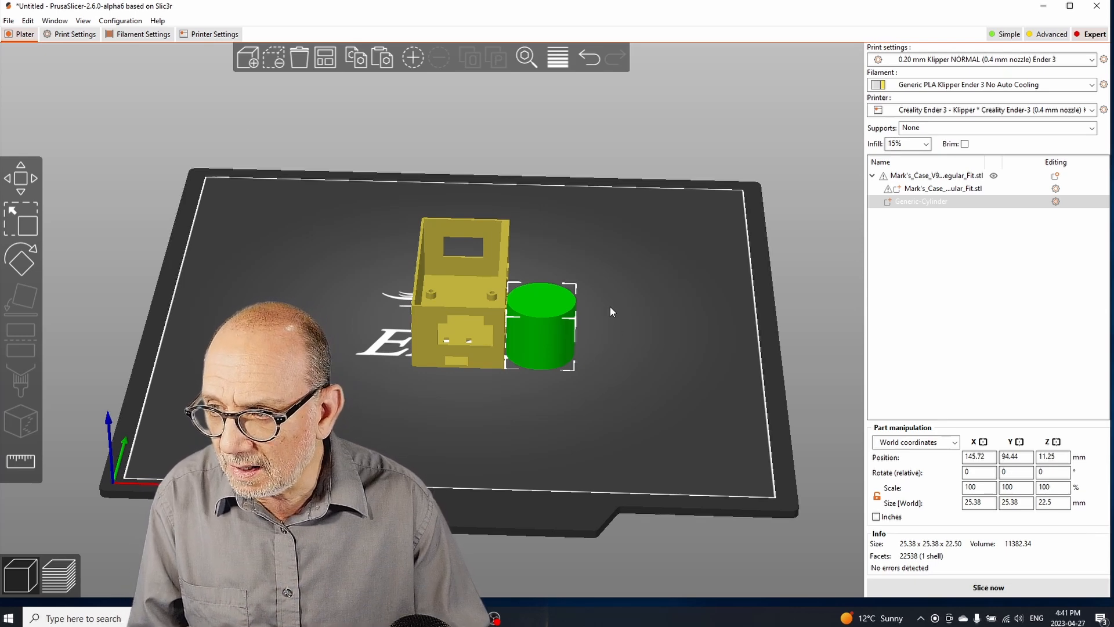
mouse_move(19, 213)
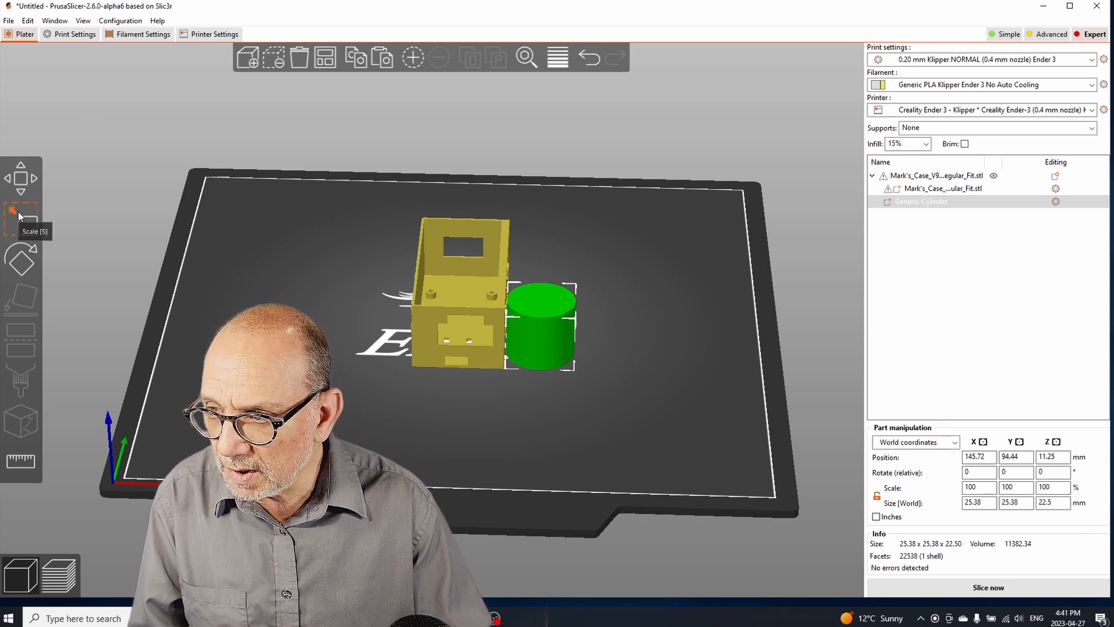
Scale the cylinder part to a 7.48 x 7.48 x 0.2 mm disc.
left_click(19, 215)
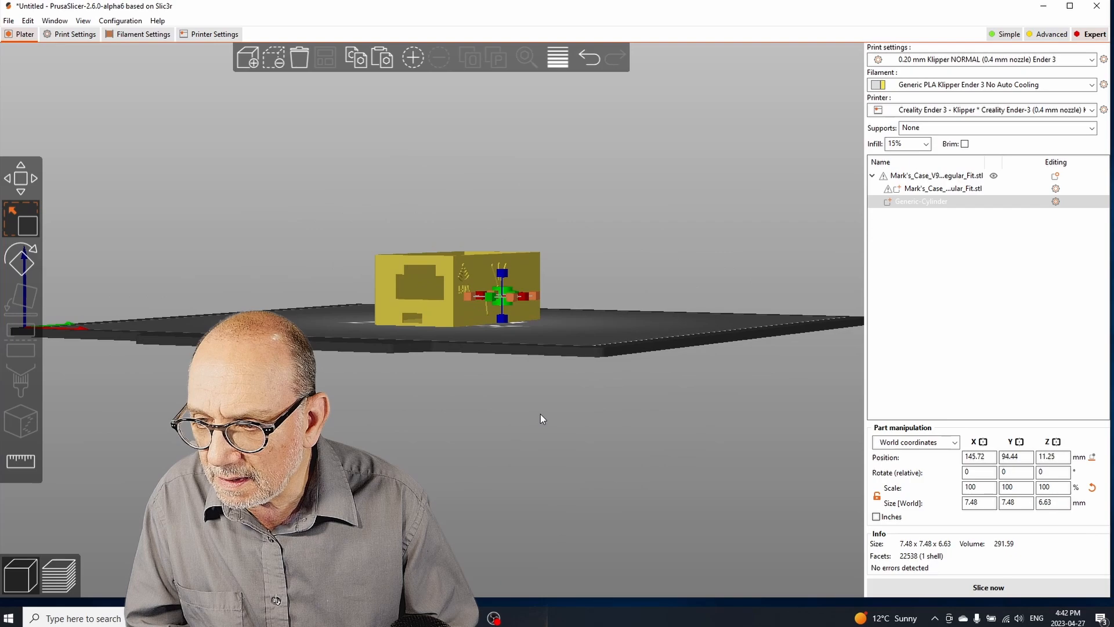
scroll("up", 3)
type("0.2")
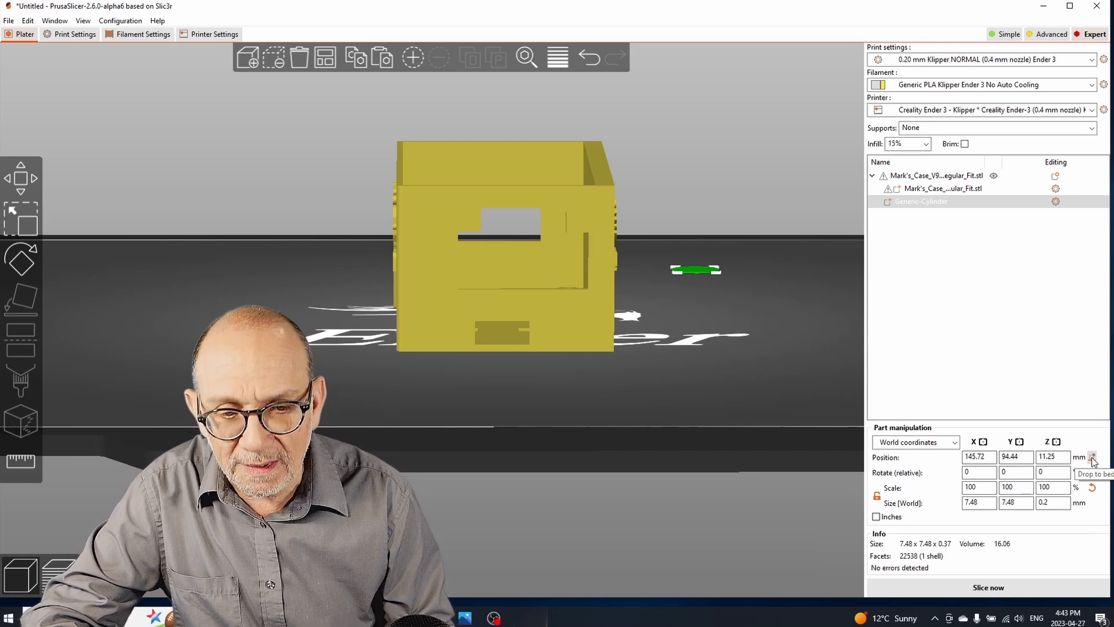
Drop the thin disc to the bed and begin copying it into corner ears.
left_click(1092, 457)
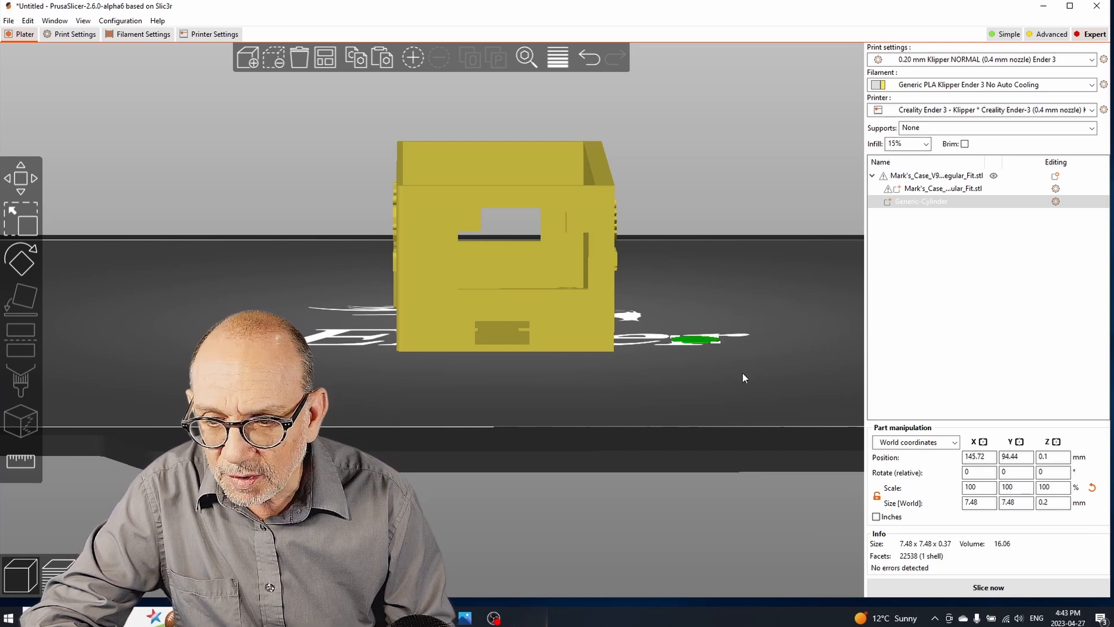
left_click(21, 177)
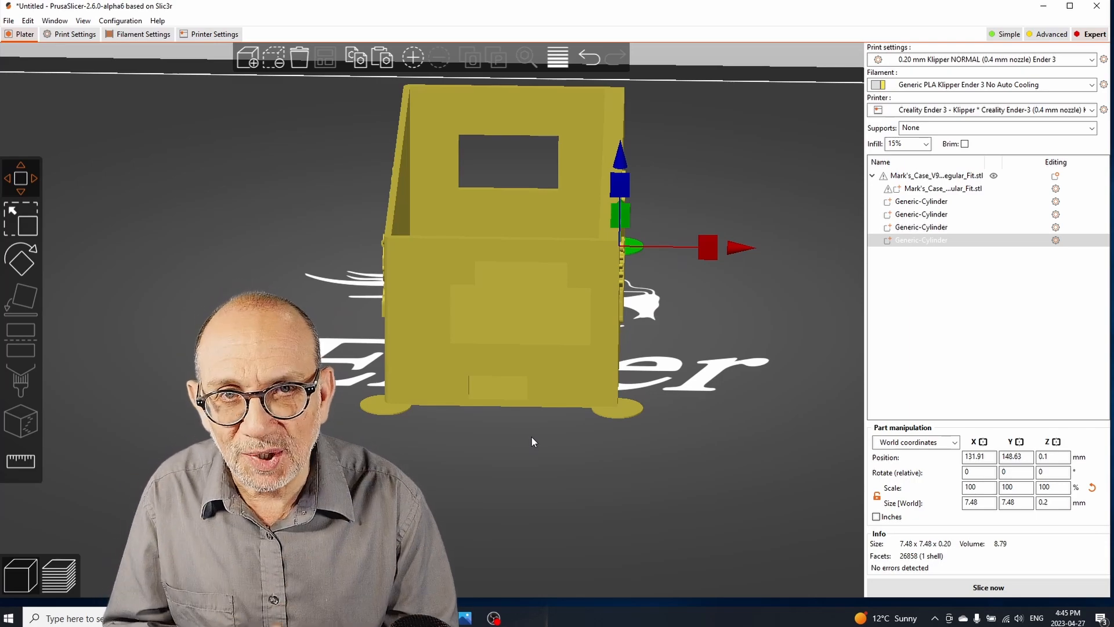
mouse_move(529, 388)
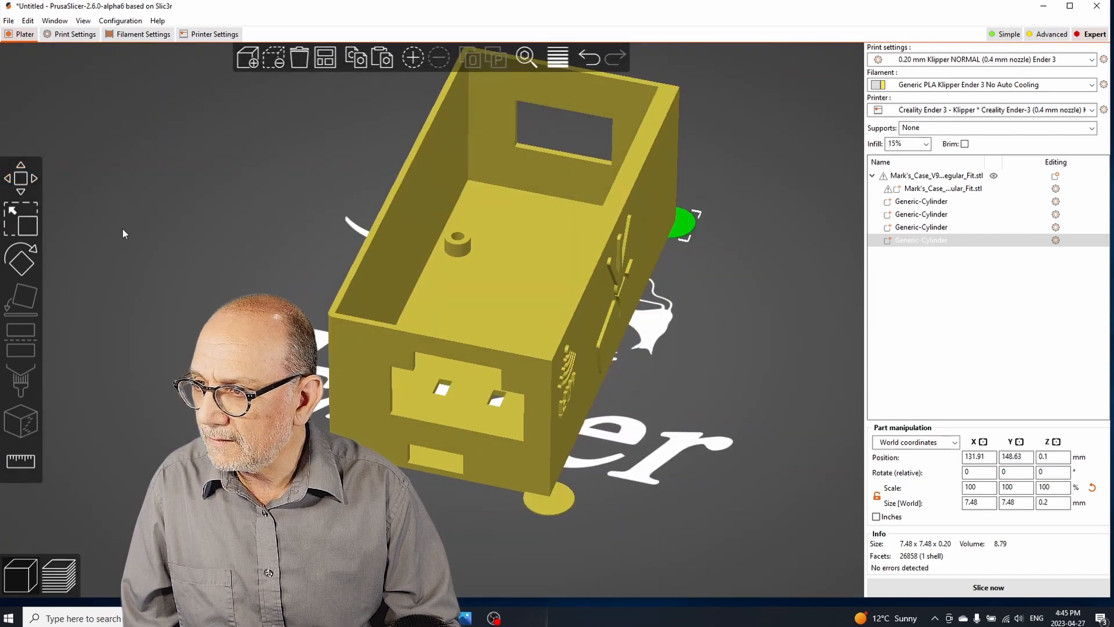
Select the case object with its four disc ears and start slicing.
left_click(930, 175)
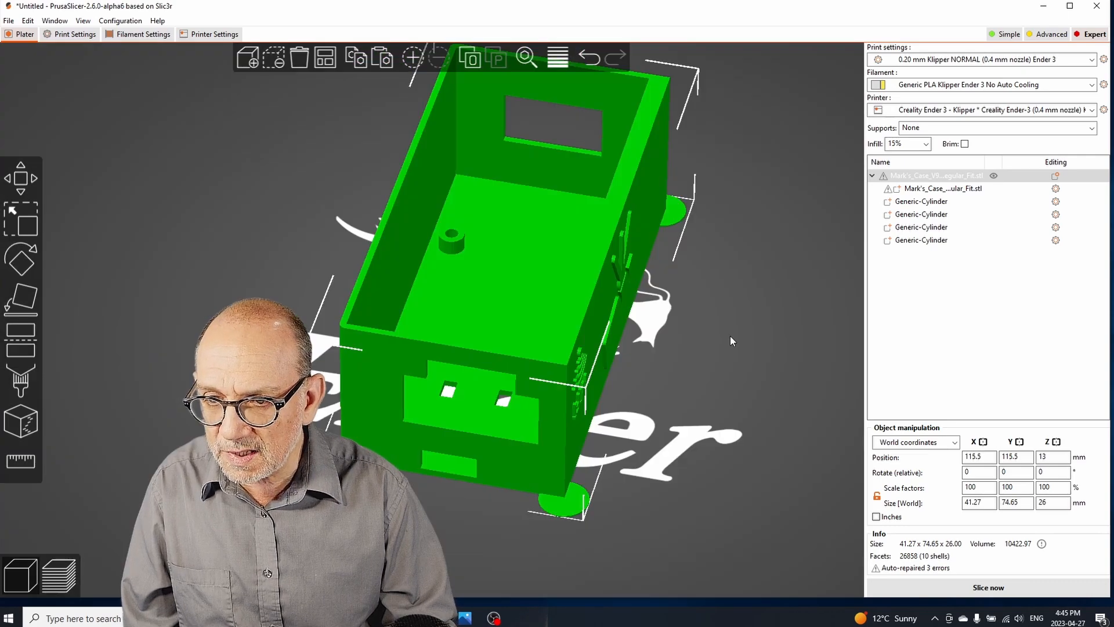
left_click(986, 586)
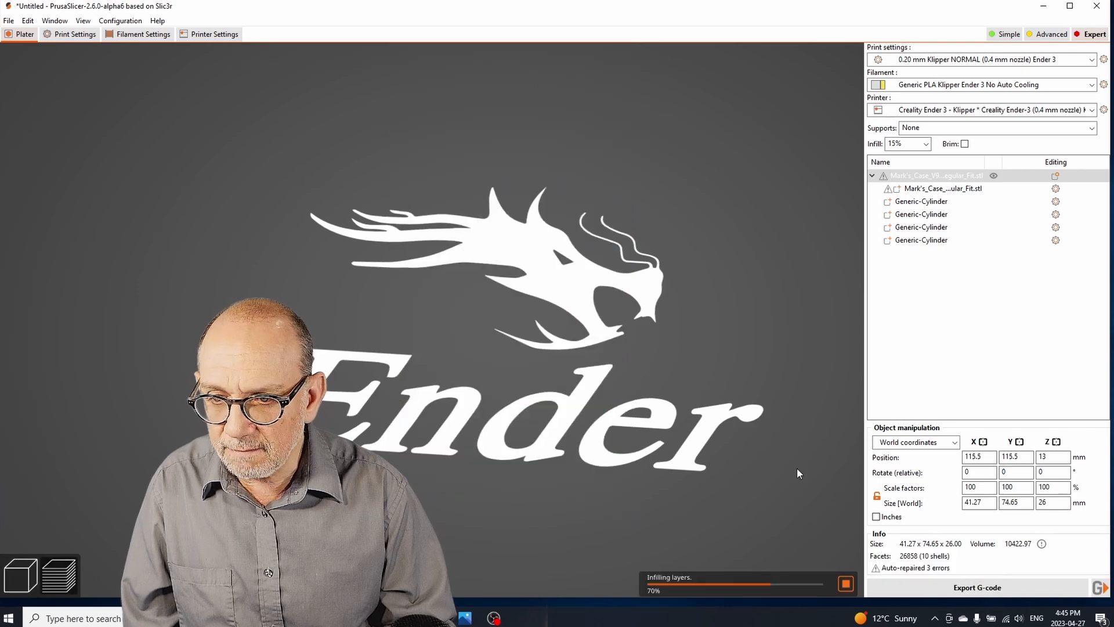